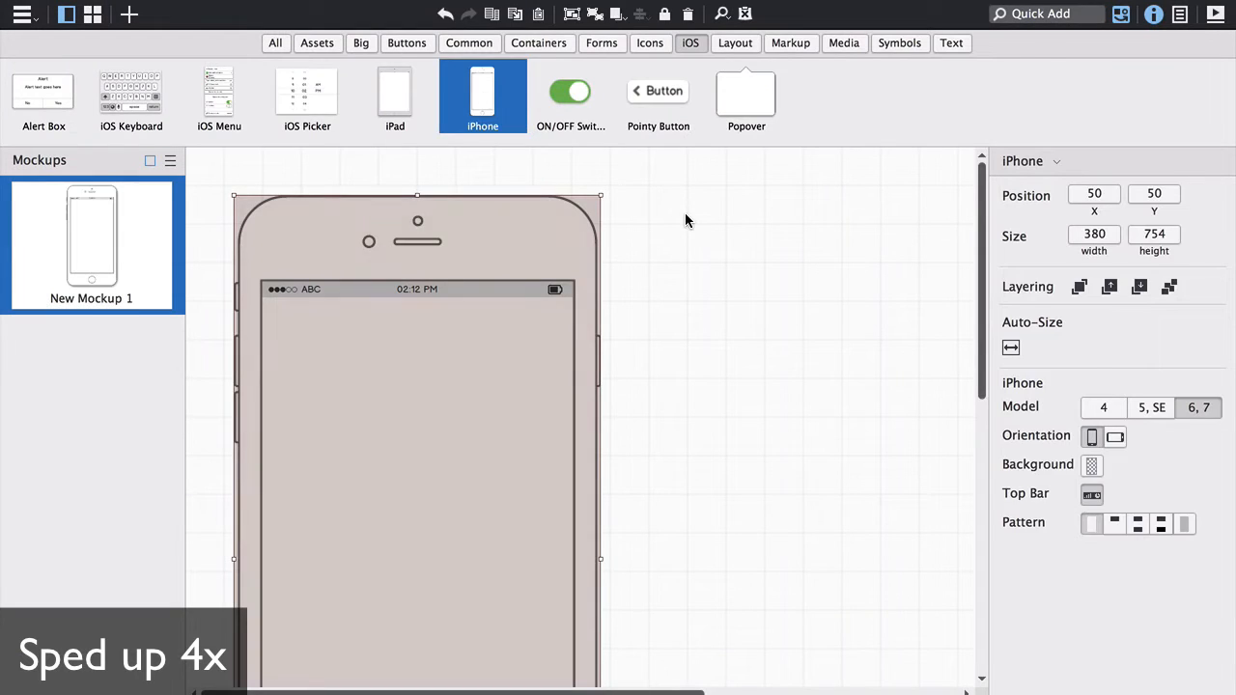
Step: Add an iOS Menu list to the iPhone screen from the iOS component library
text(but)
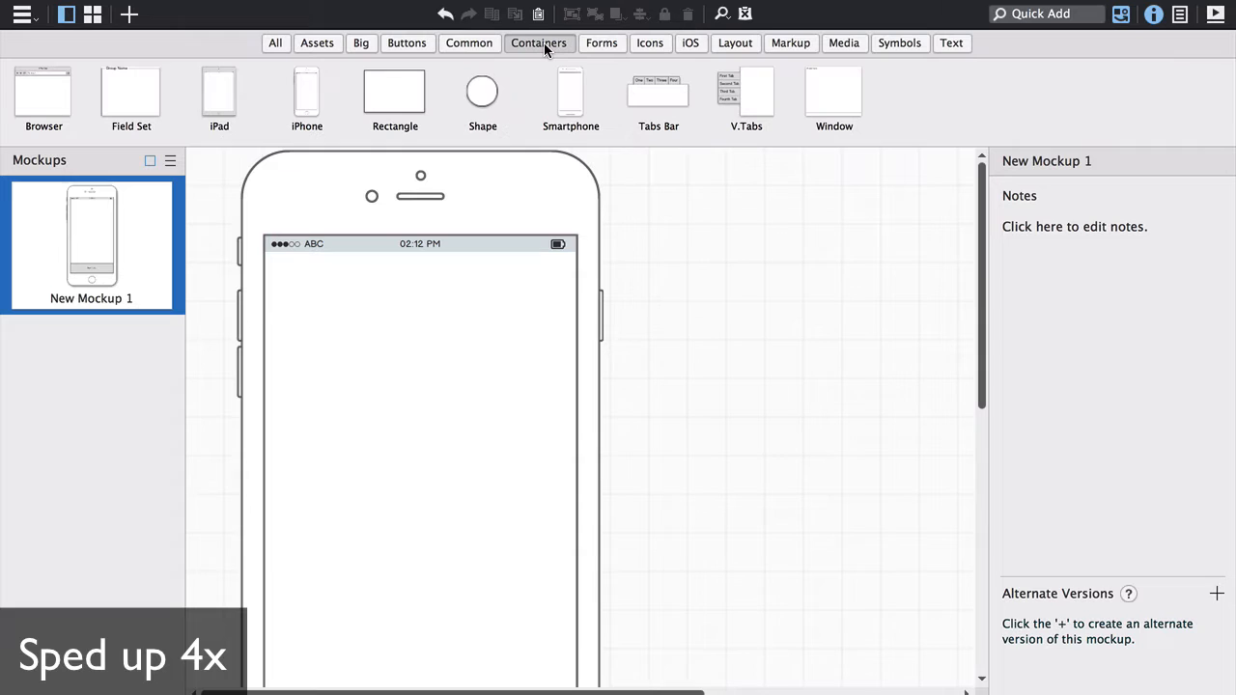
click(469, 42)
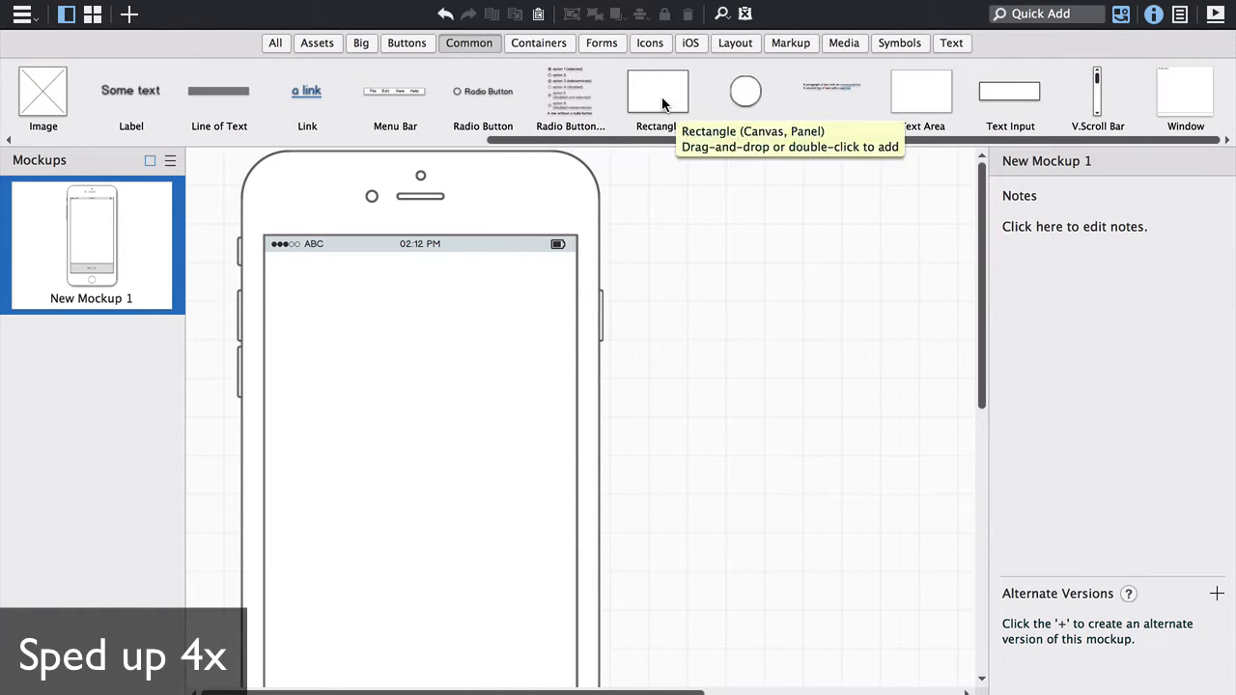
click(691, 42)
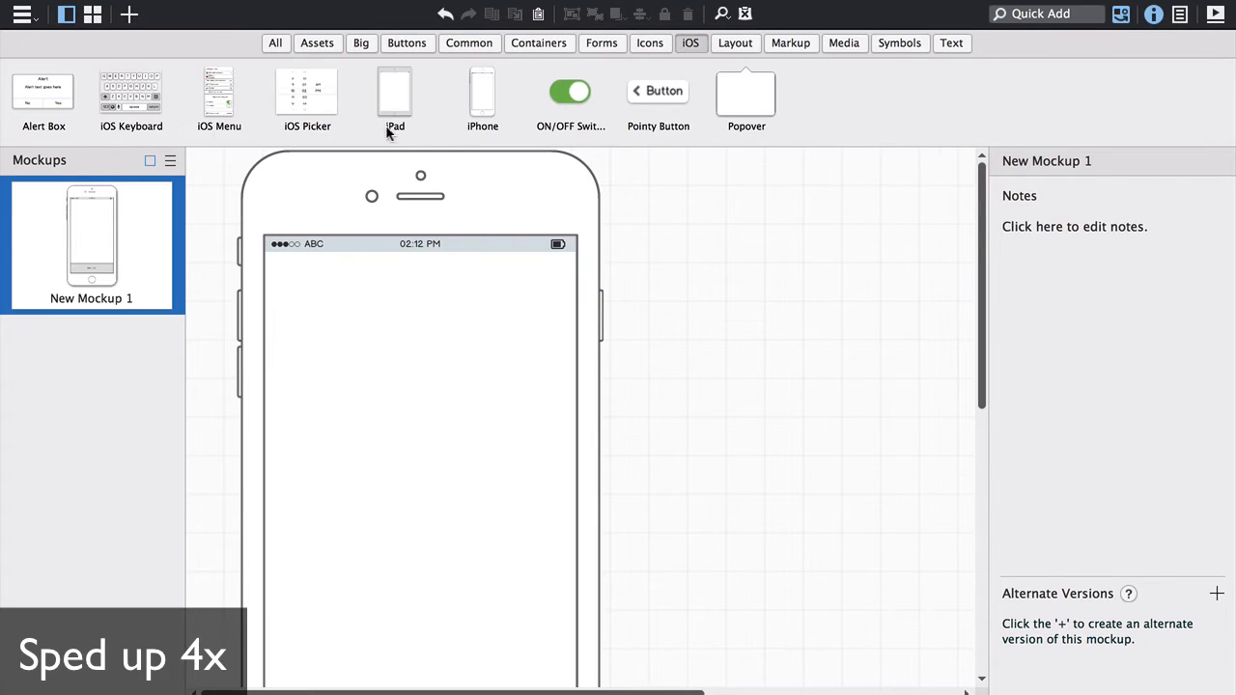
click(216, 93)
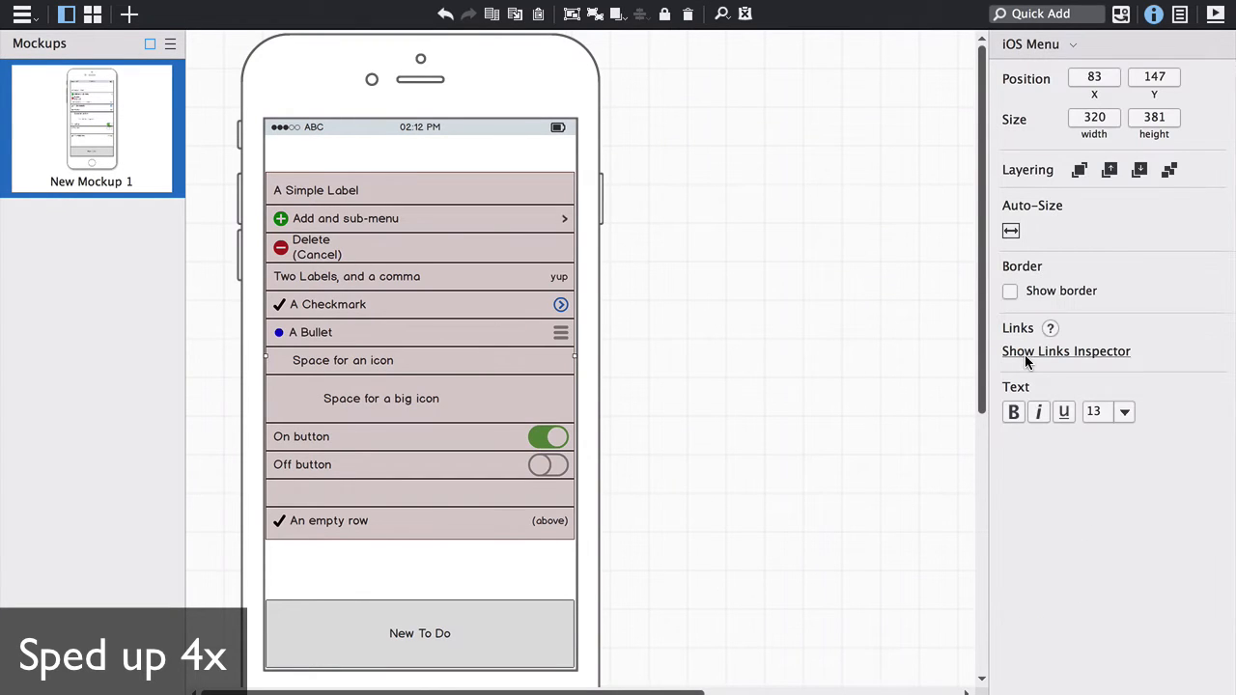
Step: Enlarge the menu text and edit its rows into to-do items such as 'Wed. 10/5'
click(1124, 413)
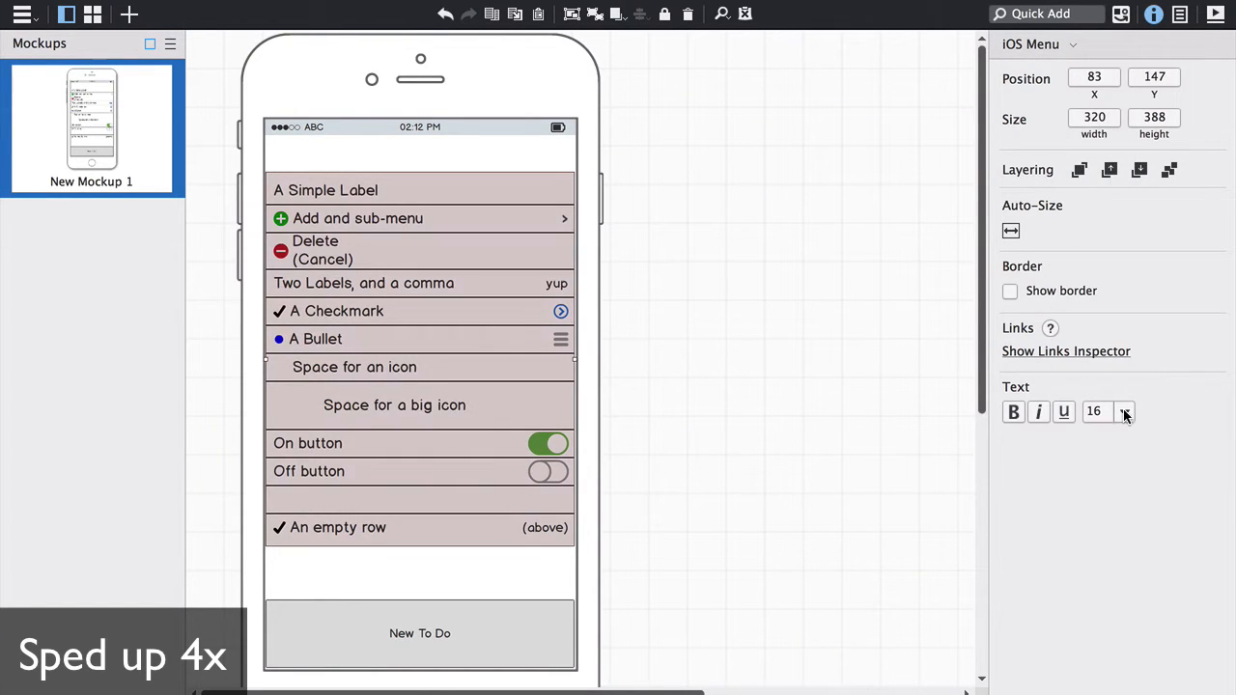
click(1126, 411)
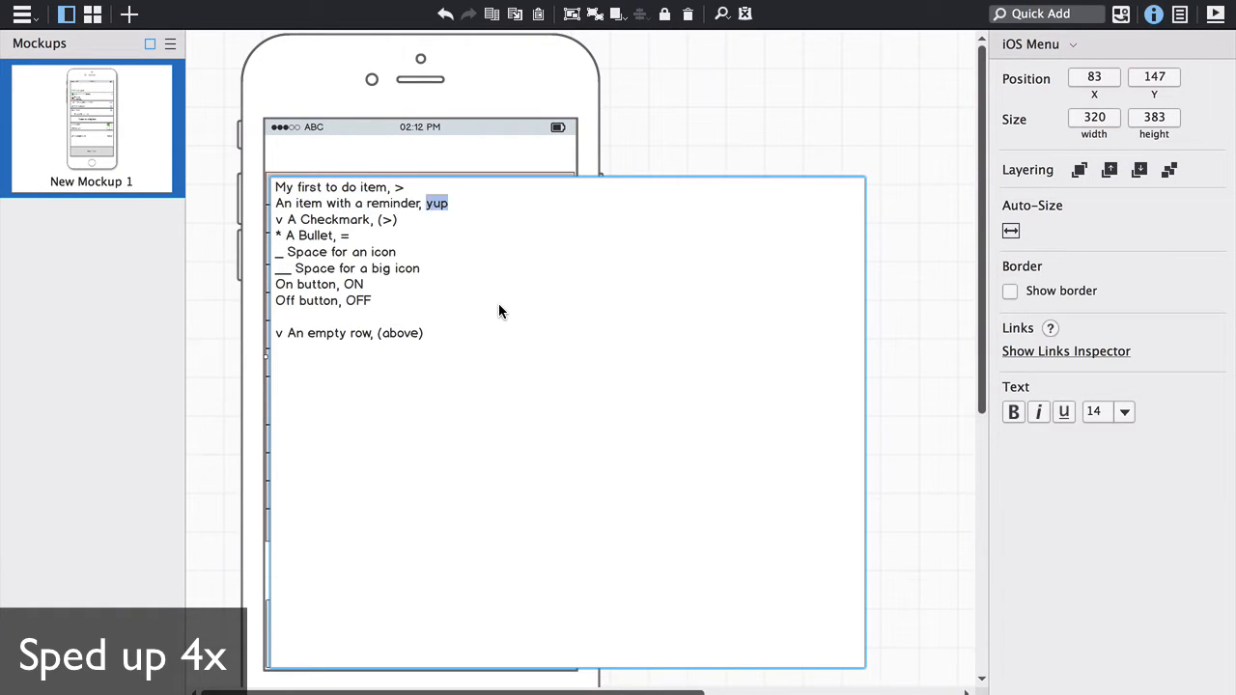
text(Wed. 10/5)
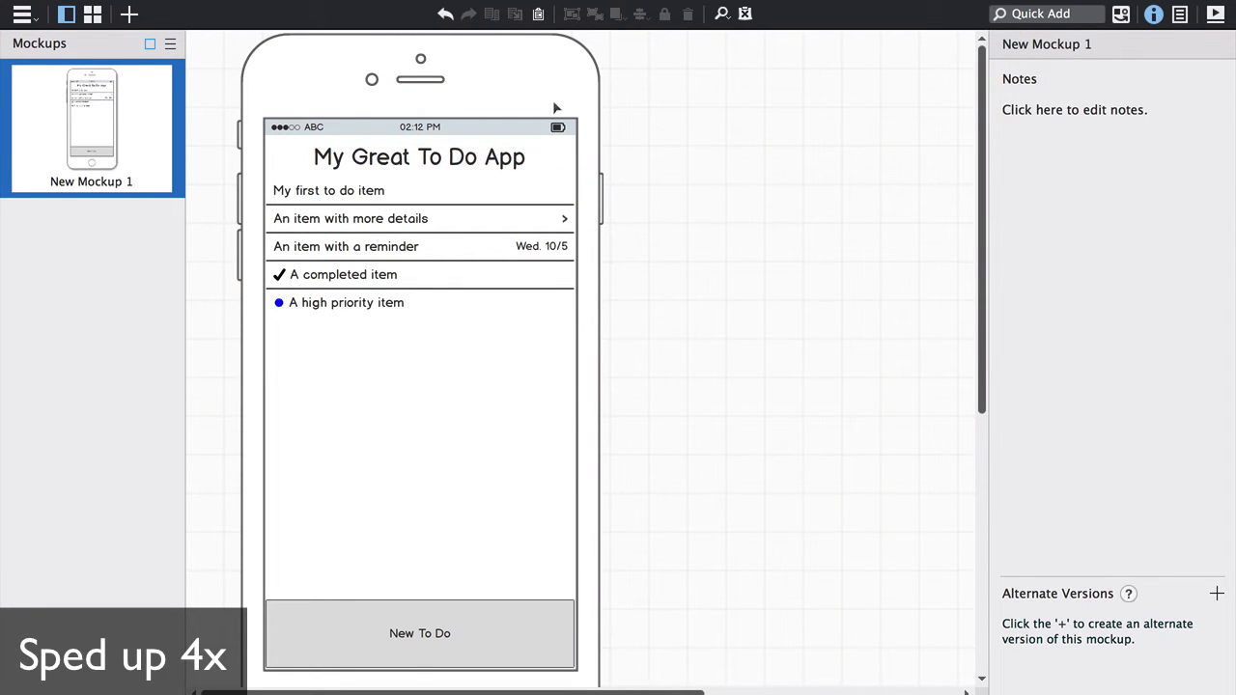
Step: Duplicate the mockup and add Home, Work, Side Projects and Personal category rows
click(371, 151)
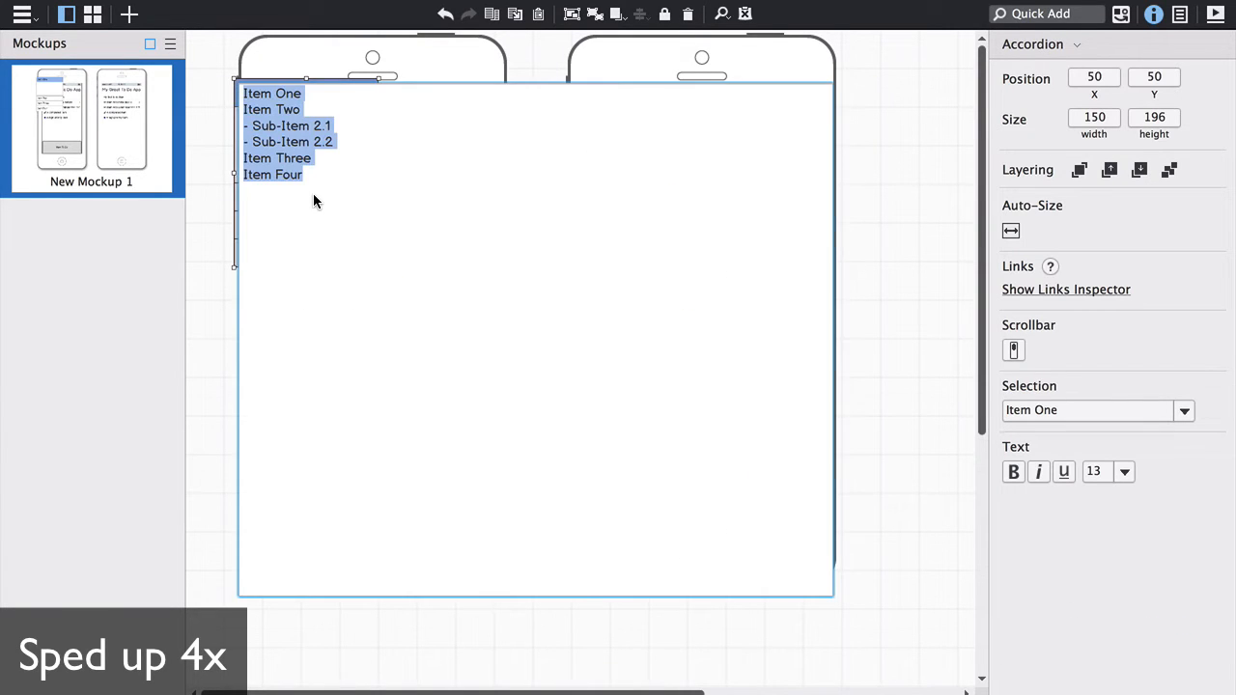
text(Personal)
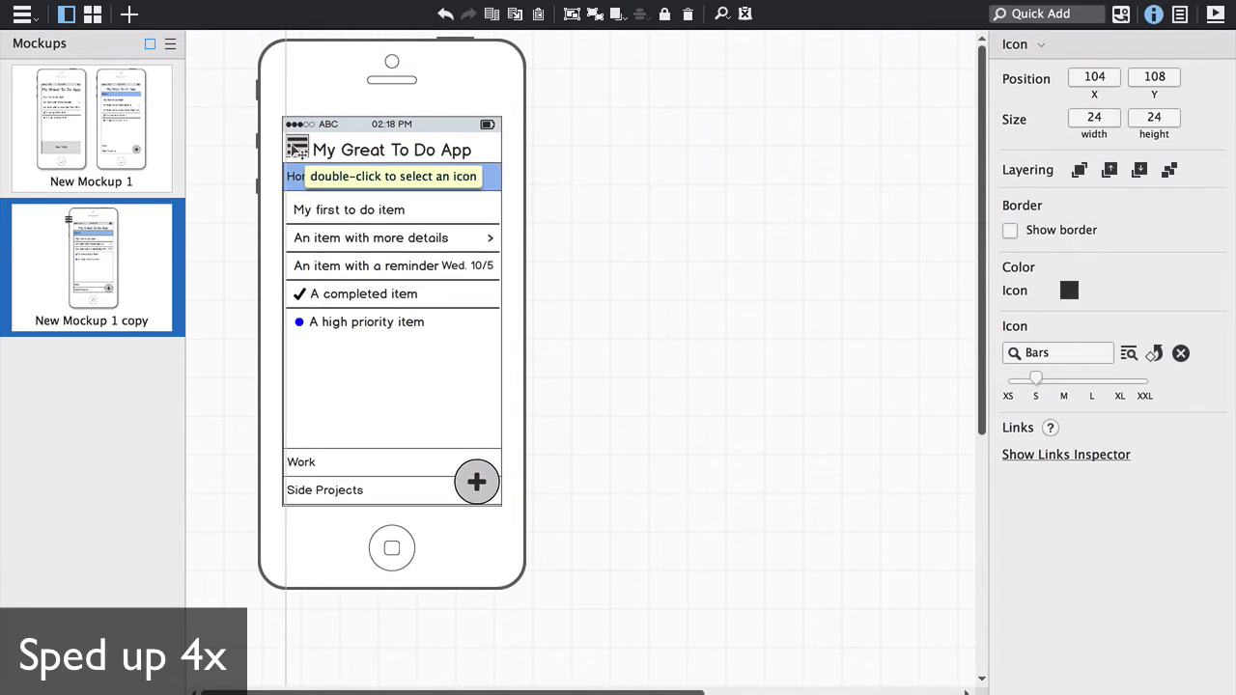
Step: Move the round add button up into the title bar beside the title
click(630, 208)
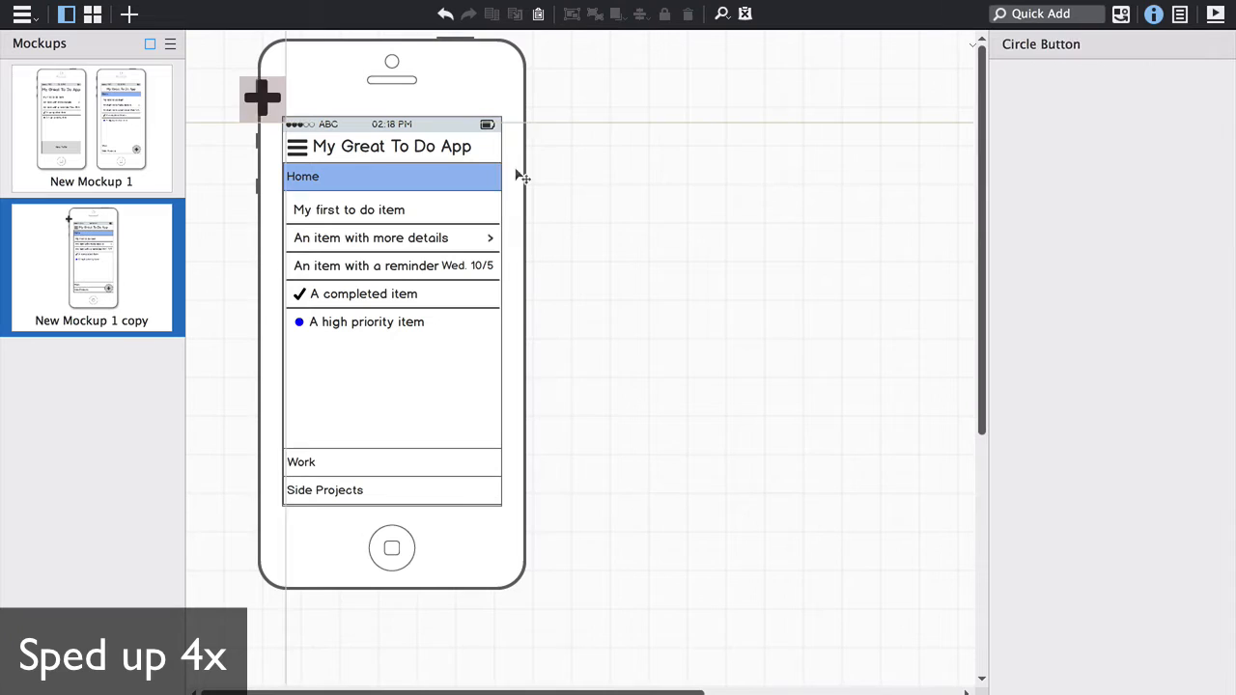
click(383, 147)
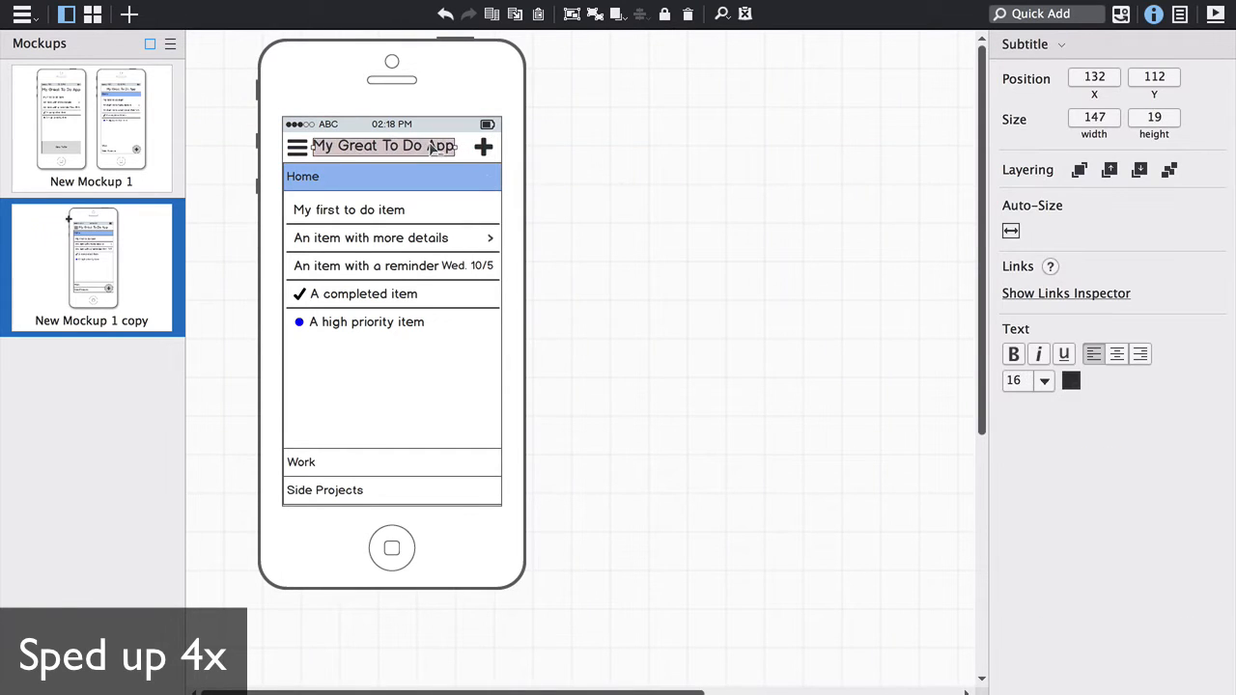
click(627, 216)
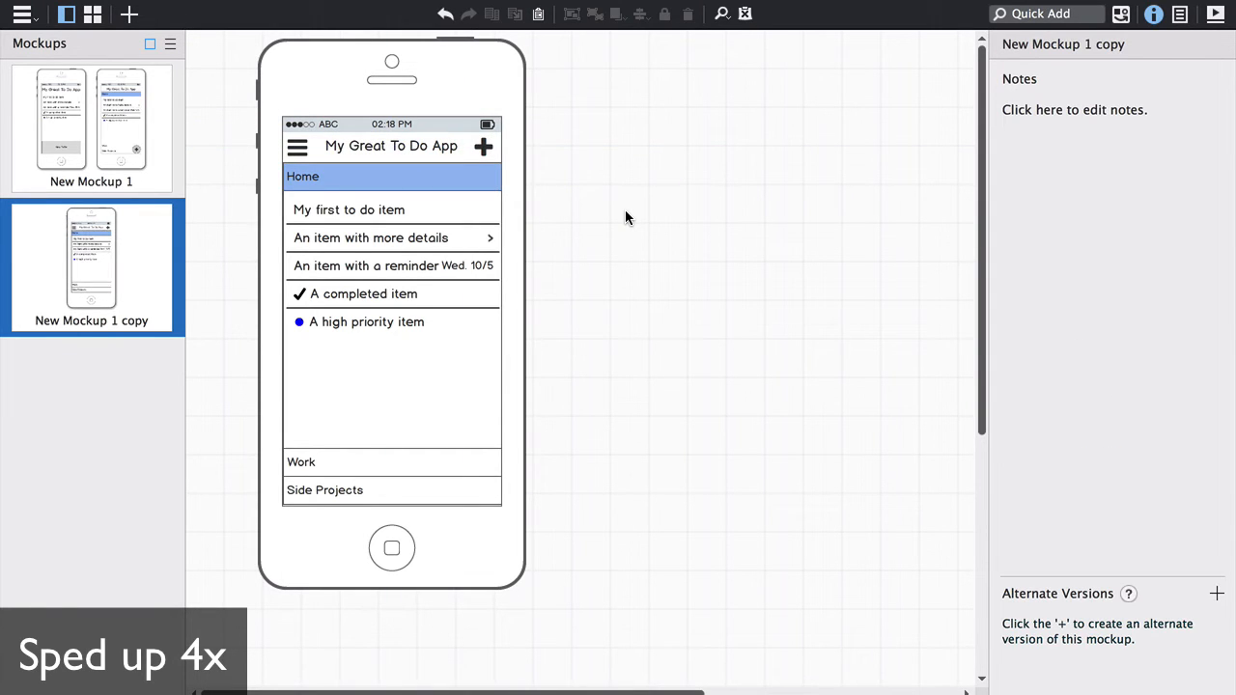
Step: Add a sticky note with an arrow pointing at the title-bar add button
drag(235, 81, 377, 174)
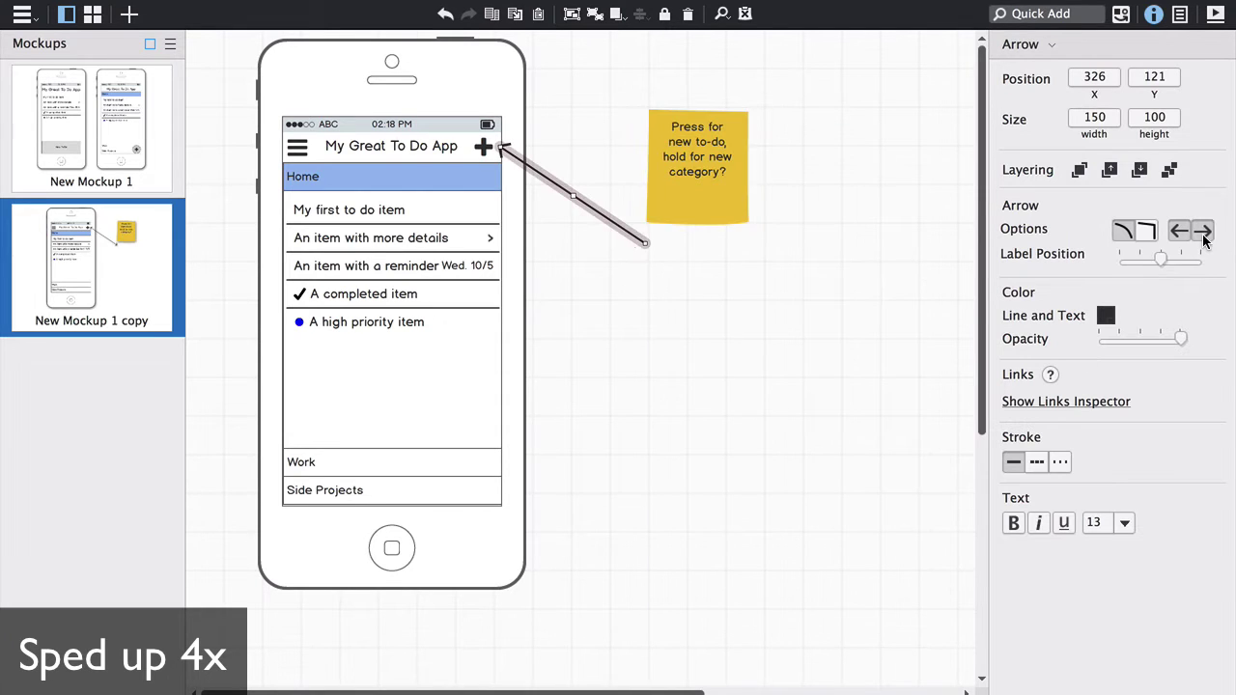
click(692, 139)
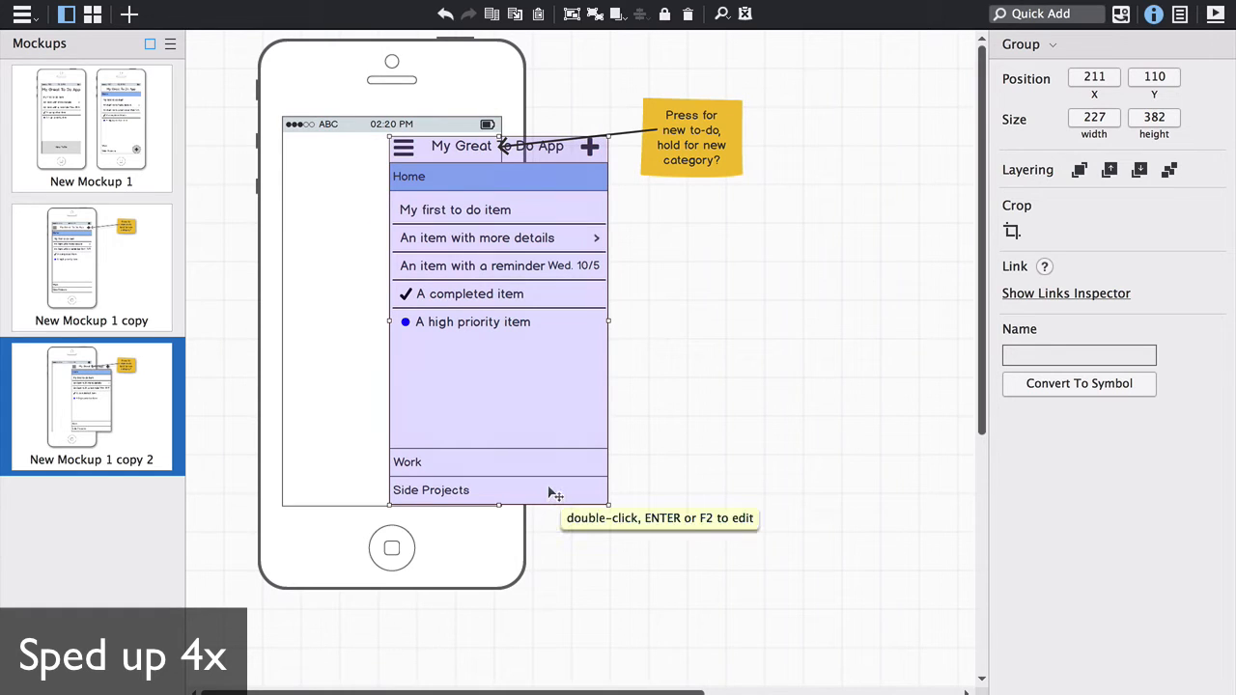
mouse_move(722, 265)
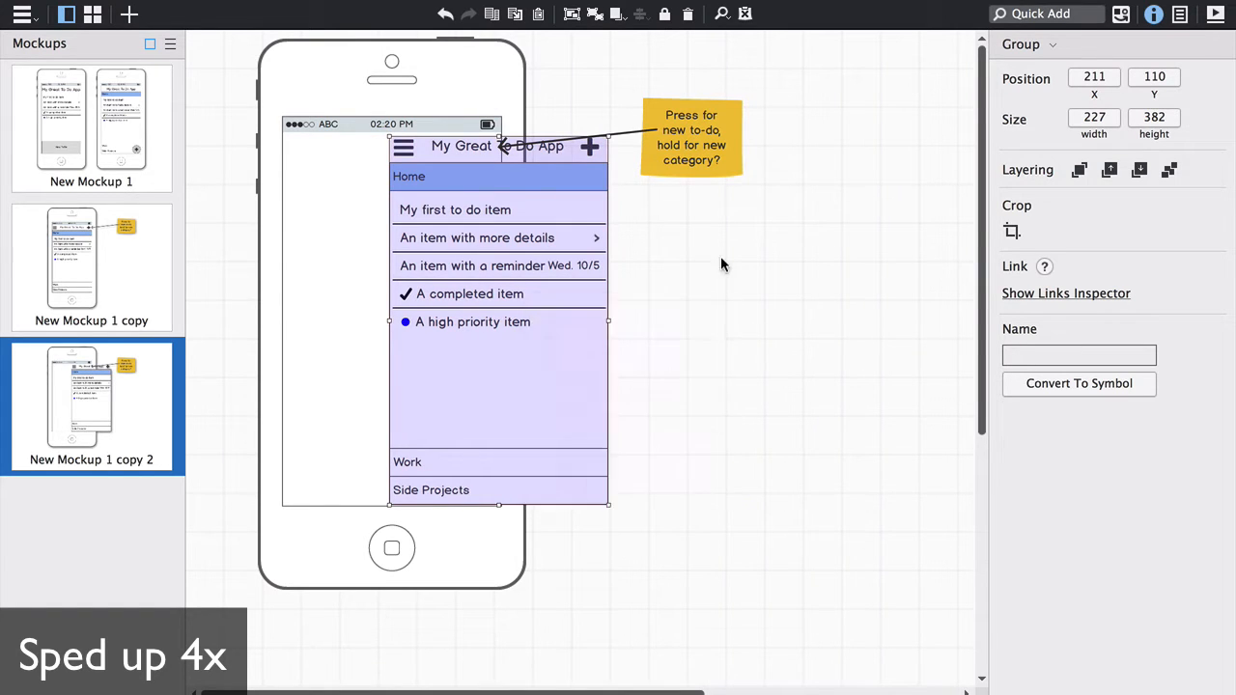
Step: Build a full-height gray side-menu panel listing My Account, Settings and Edit Categories
click(723, 263)
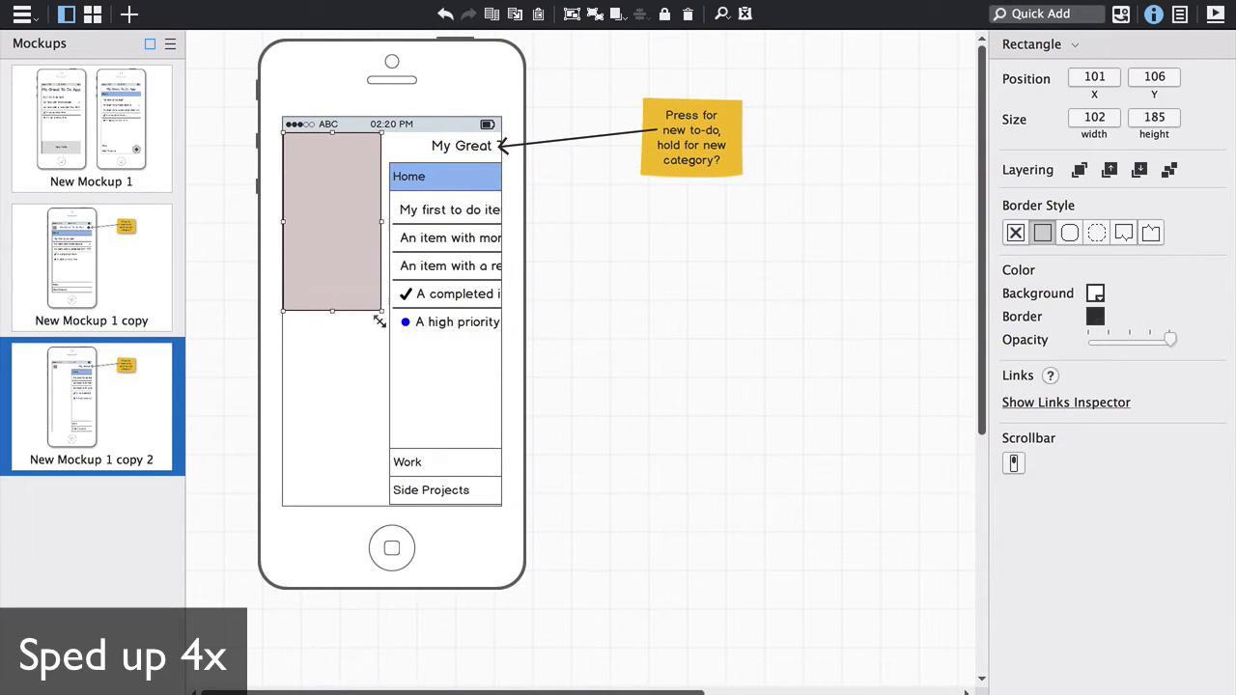
drag(378, 320, 387, 502)
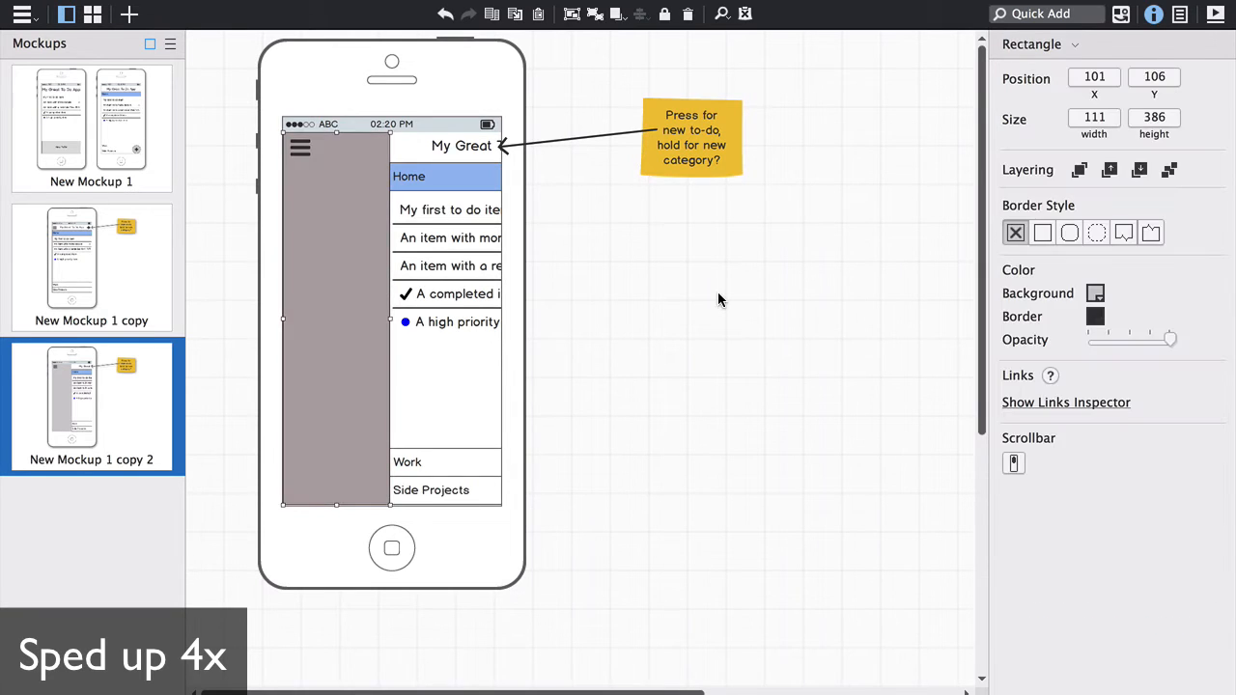
click(603, 297)
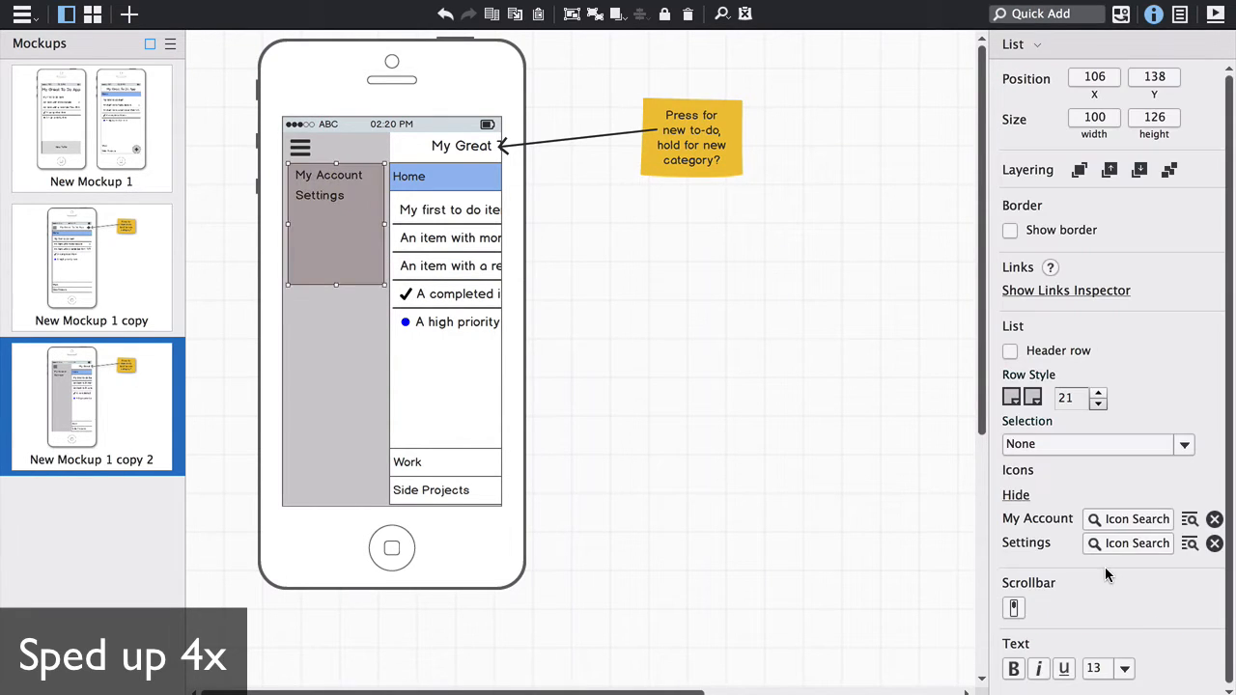
click(807, 401)
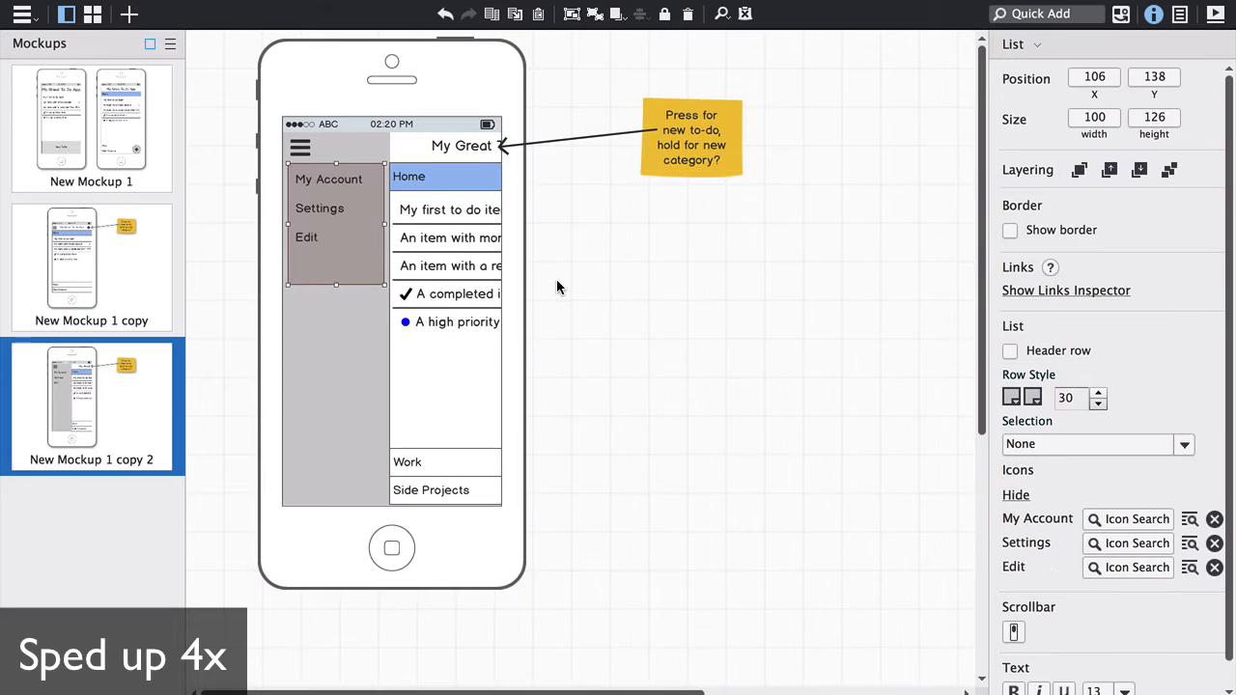
mouse_move(675, 317)
text( Categories)
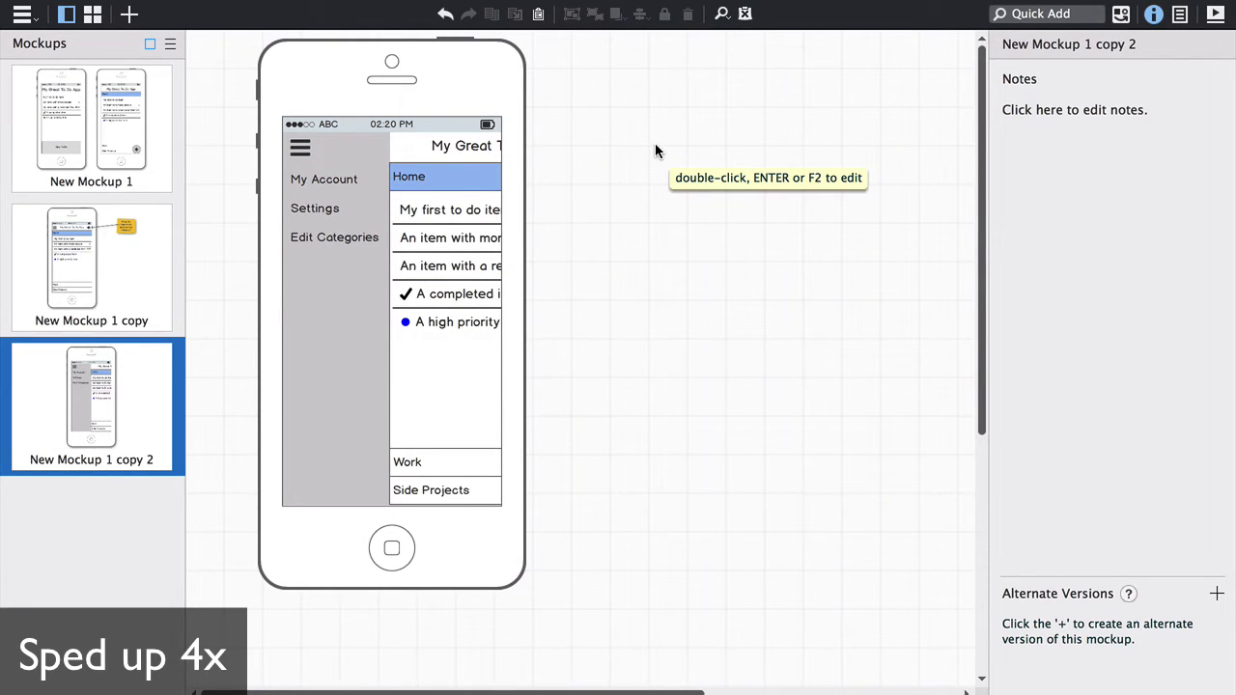
Step: Select all controls and duplicate the phone screen beside the first
right_click(90, 408)
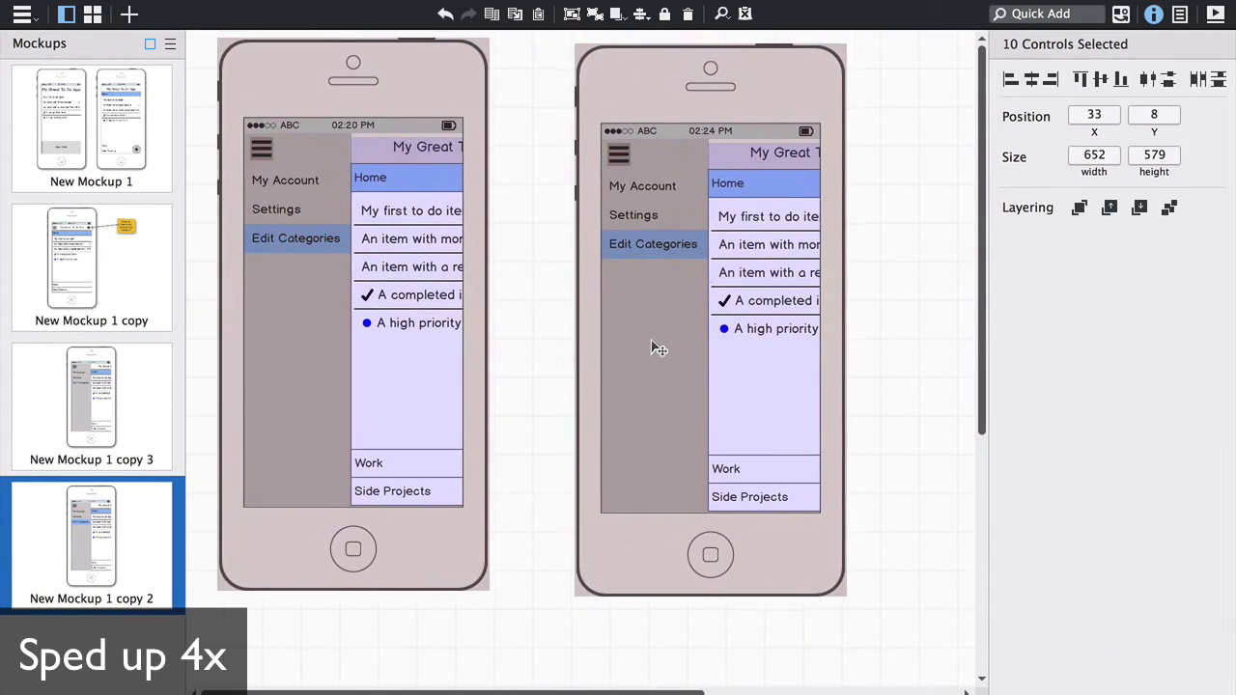
Step: Replace the copied phone's content with an Edit Categories screen, add-new field and deletable category rows
click(91, 267)
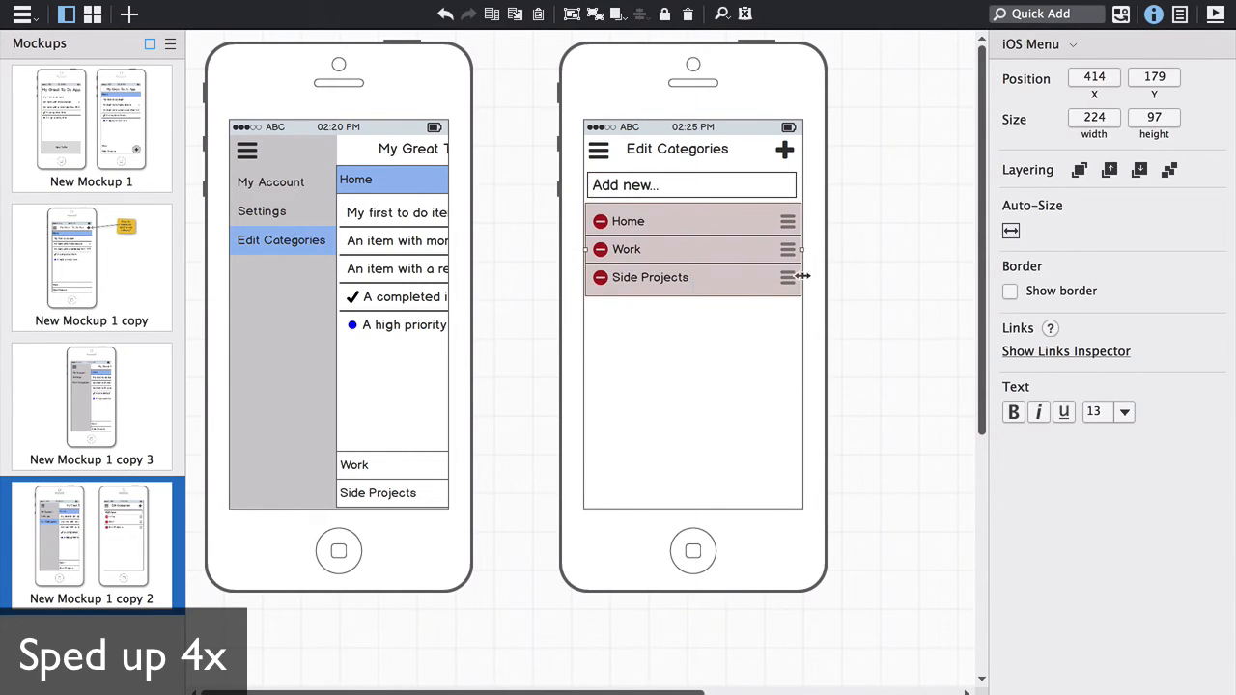
click(935, 253)
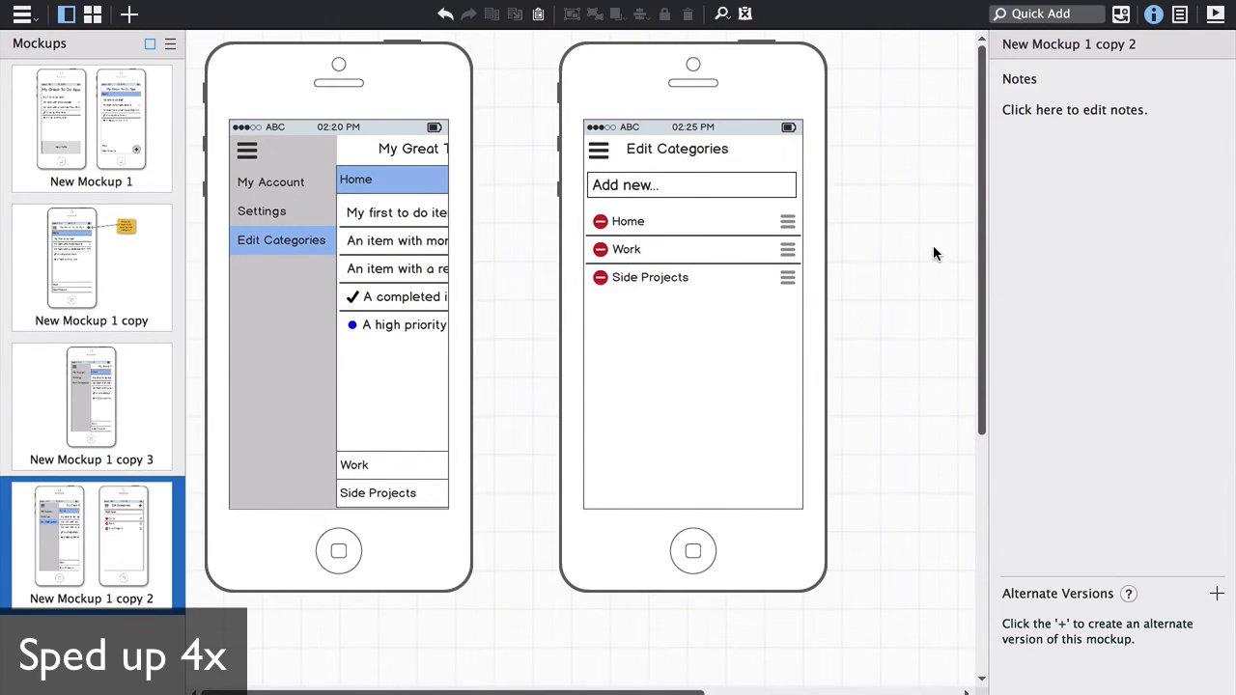
Step: Switch to New Mockup 1 and add a text input below Home
click(691, 185)
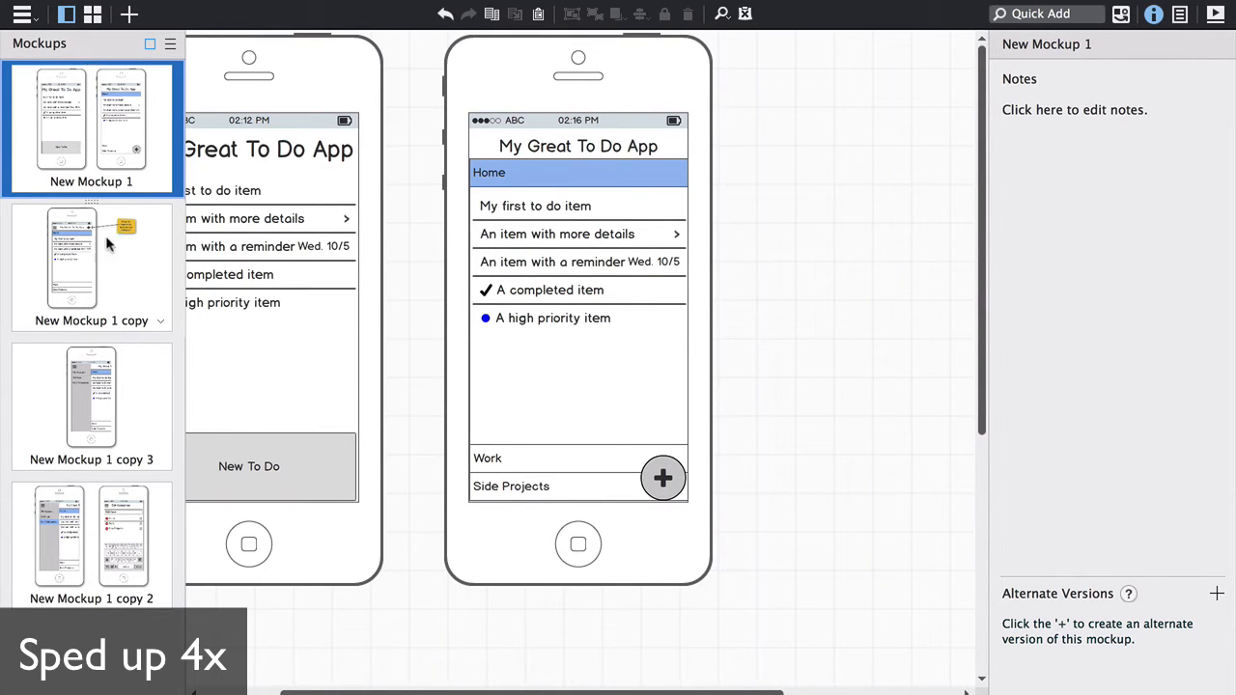
click(87, 403)
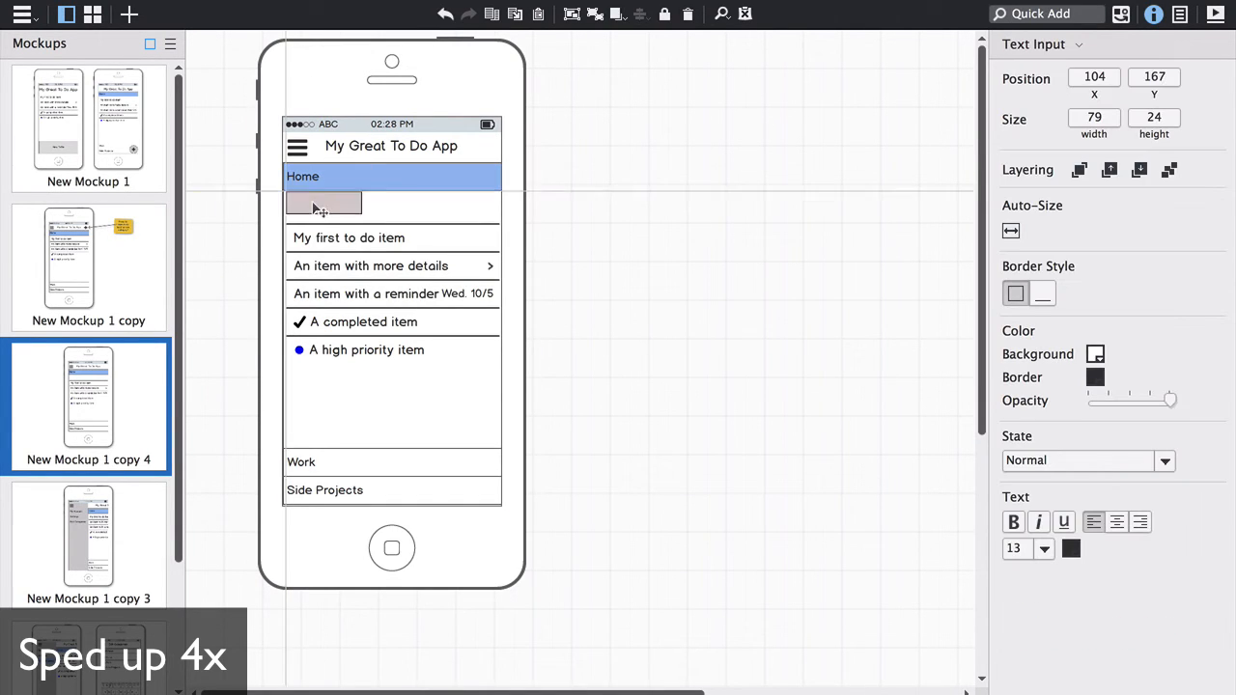
Step: Place an 'add new...' text input above the Home row on the to-do list
click(630, 240)
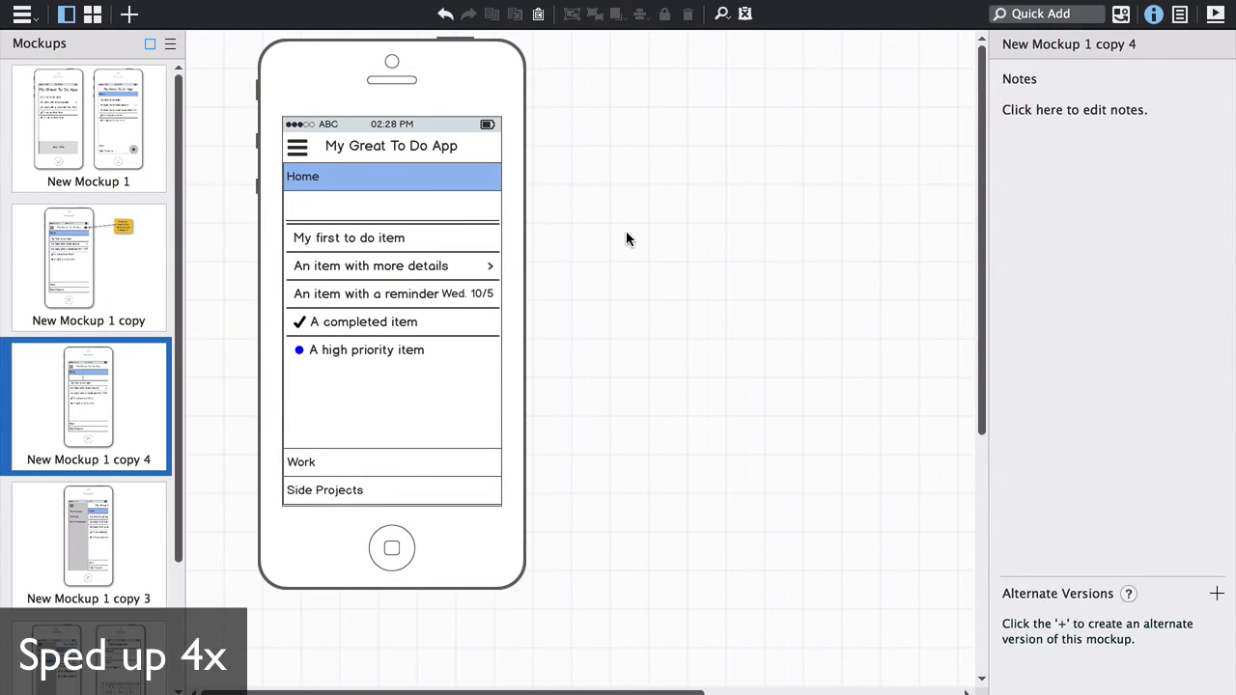
click(390, 206)
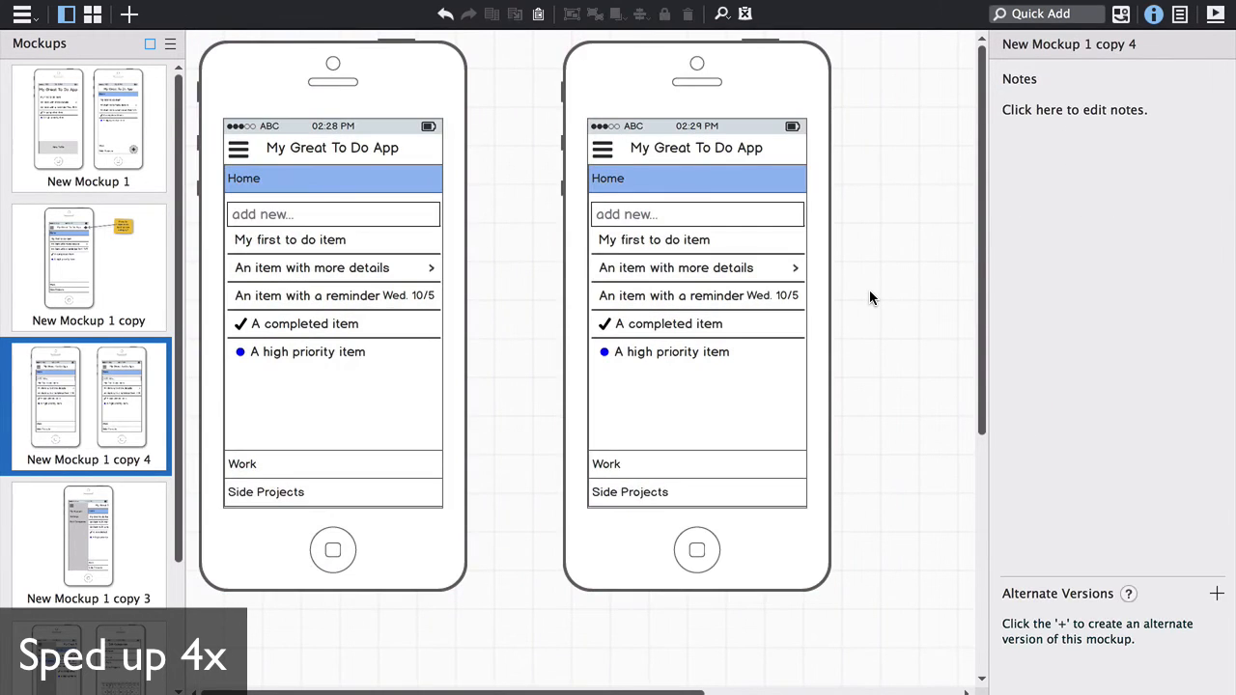
Step: Add a header plus icon with a note: press for to-do, hold for category
click(695, 175)
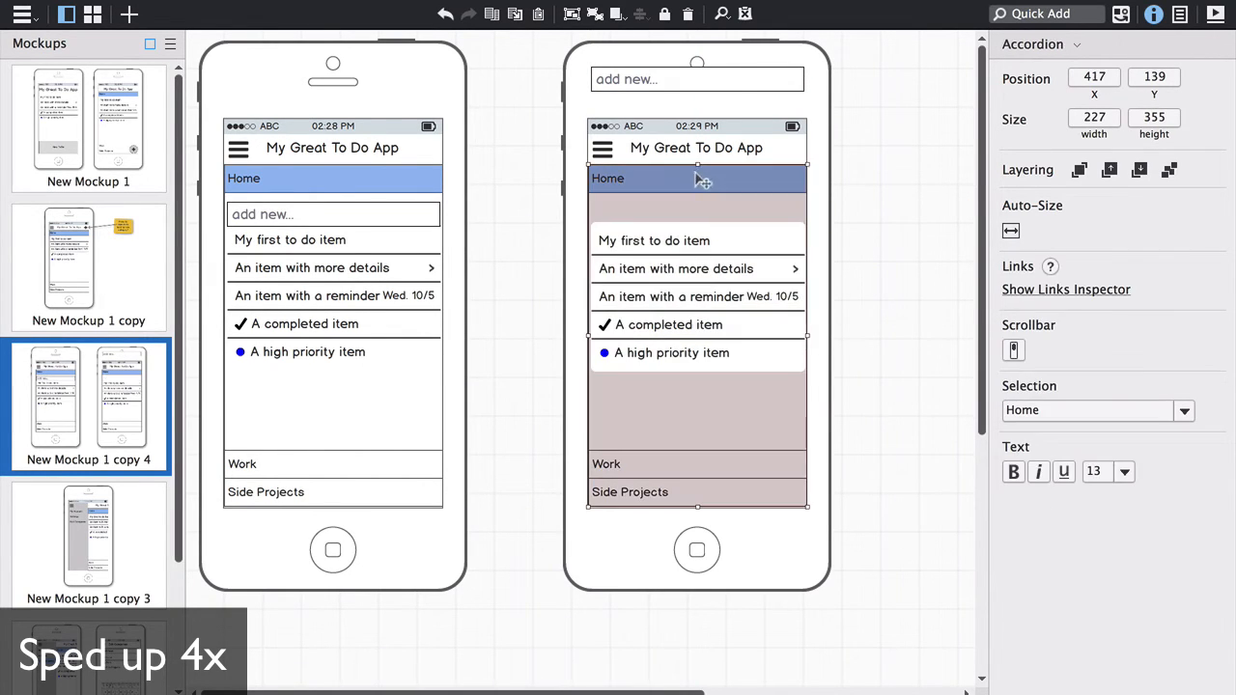
click(695, 178)
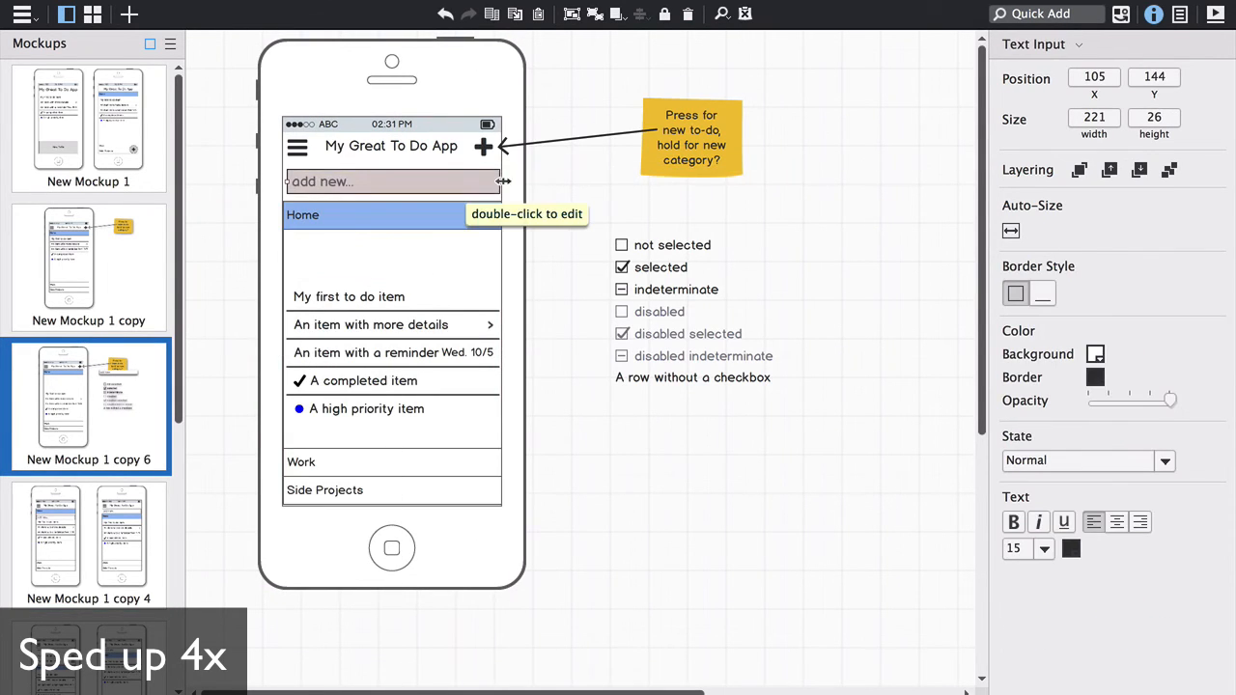
Step: Quick Add a ComboBox labelled 'Cat' beside the add-new field
text(comb)
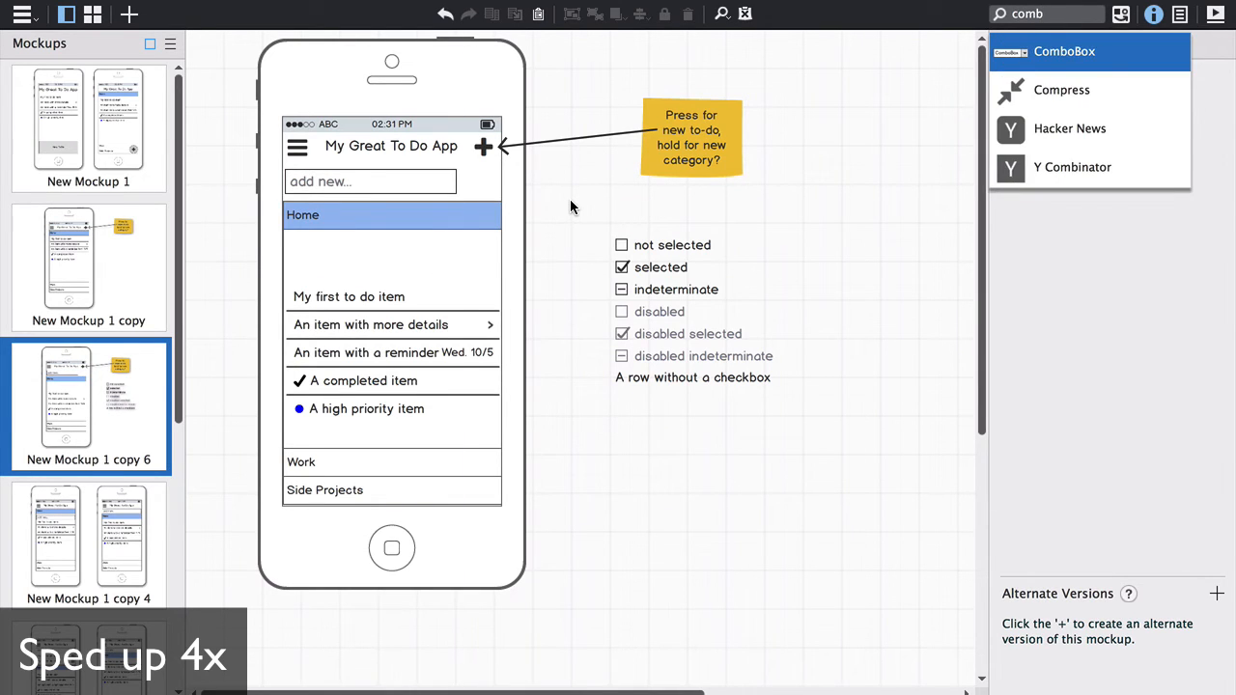
text(but)
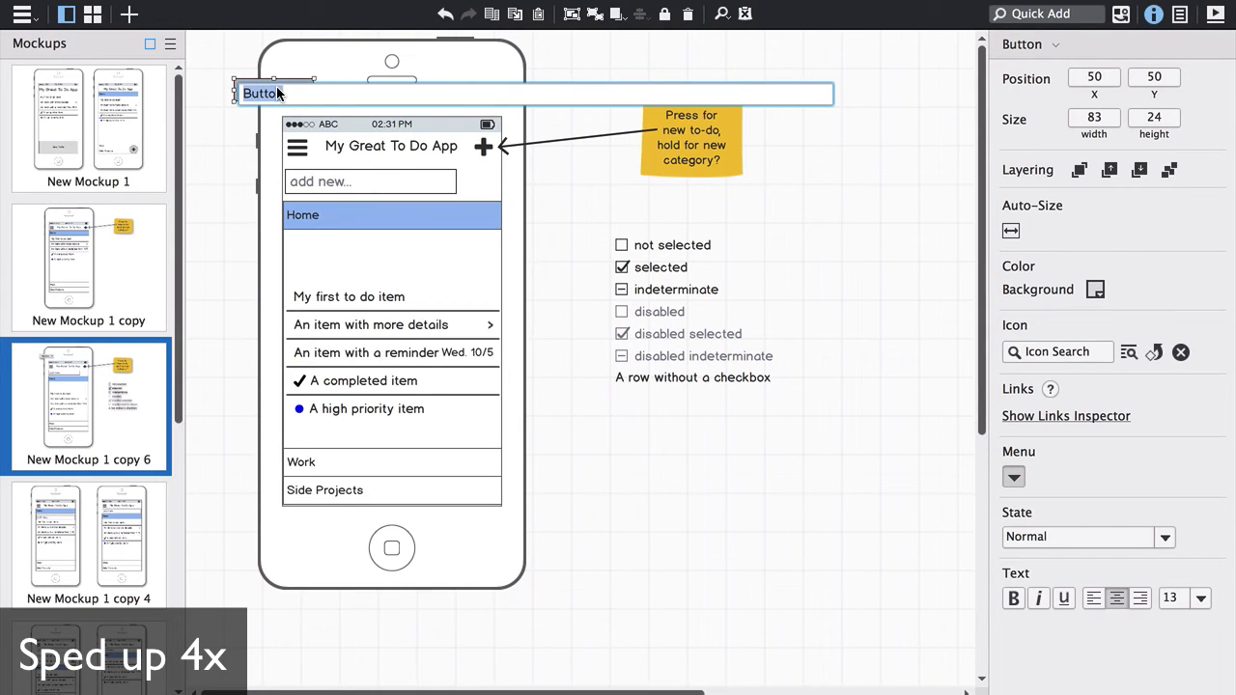
drag(261, 93, 471, 182)
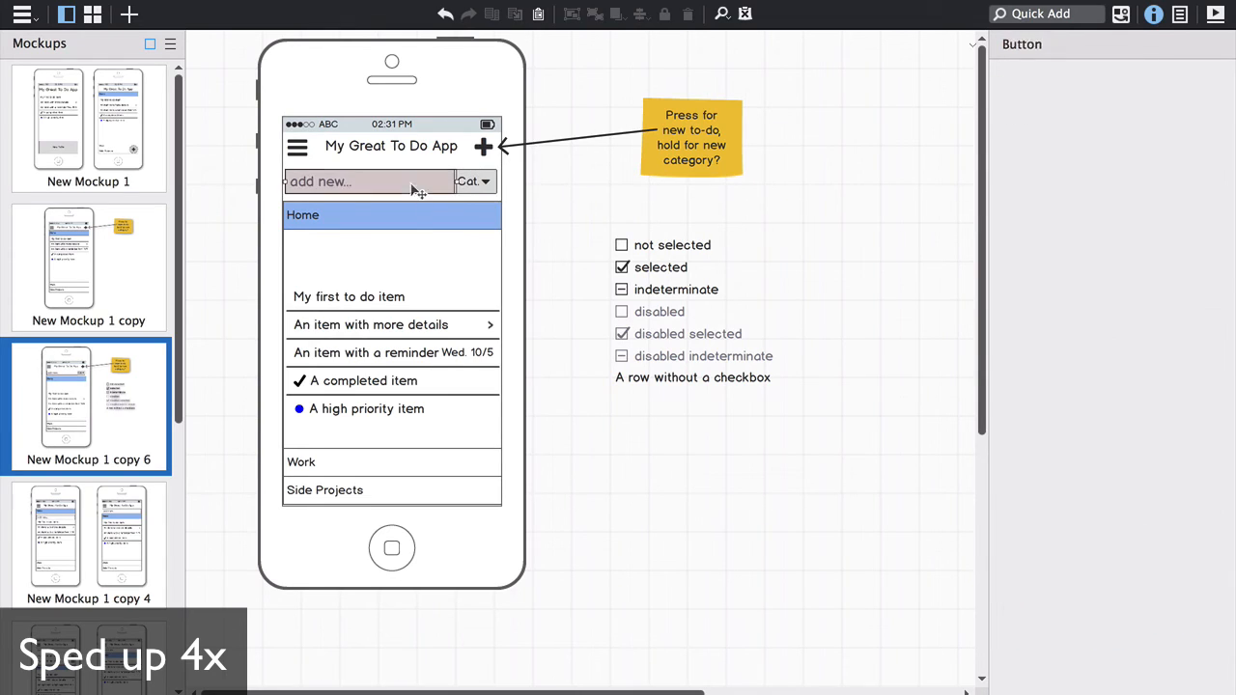
Step: Quick Add a Menu of Unassigned, Home, Work and Side Projects and move it off the phone
text(men)
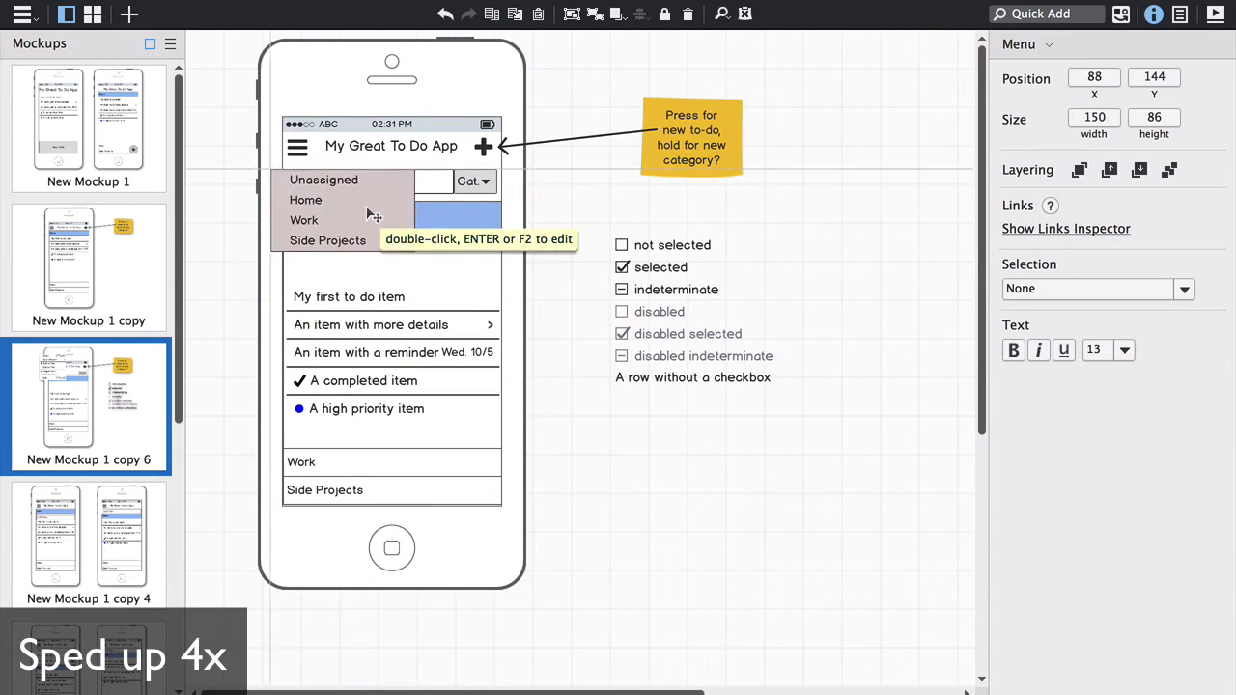
drag(344, 208, 699, 498)
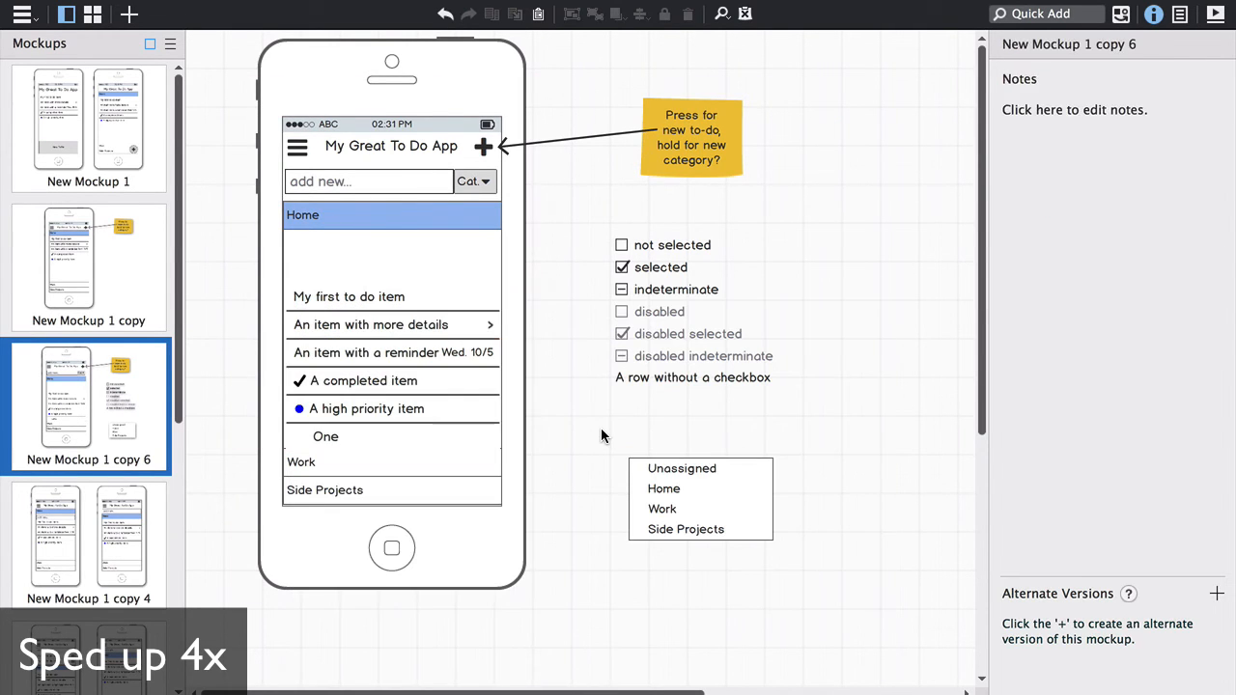
text(chec)
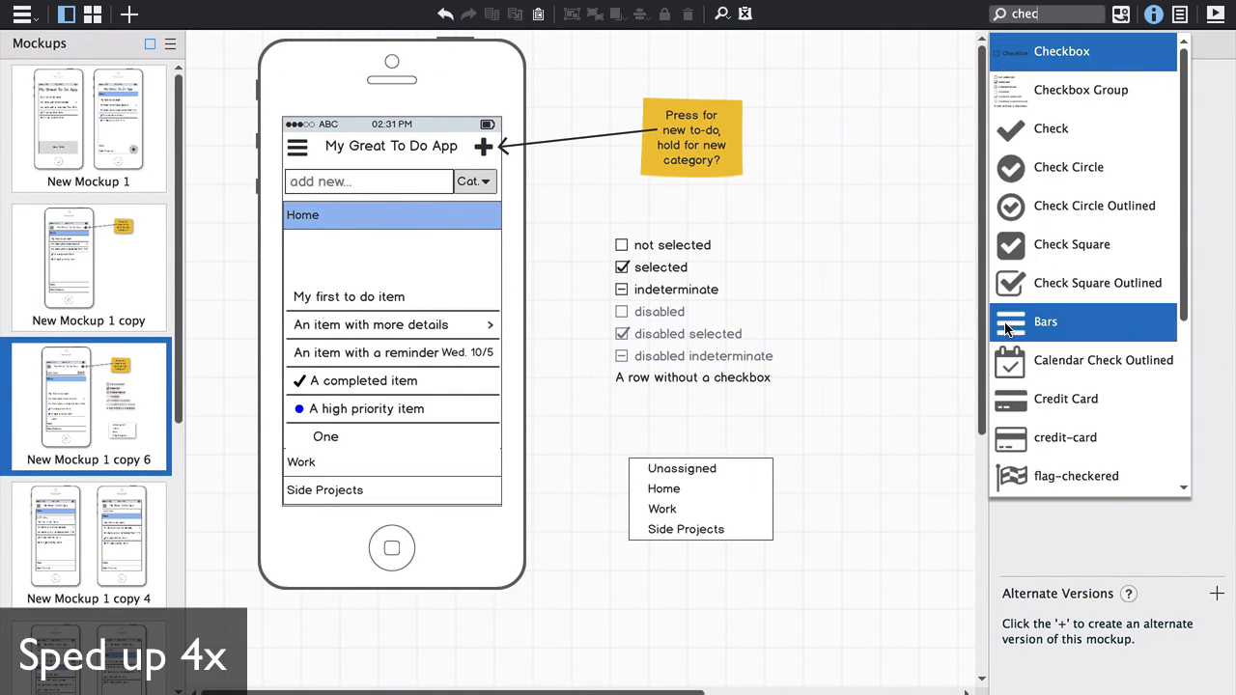